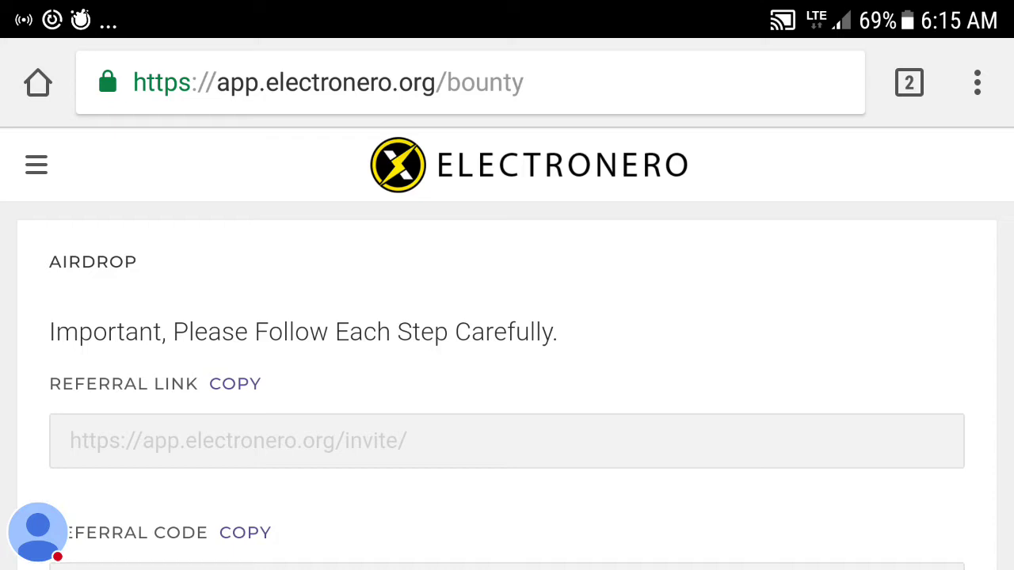
Download Electronero_Offline_Wallet.zip from the OFFLINE WALLET link on the airdrop page
scroll("down", 3)
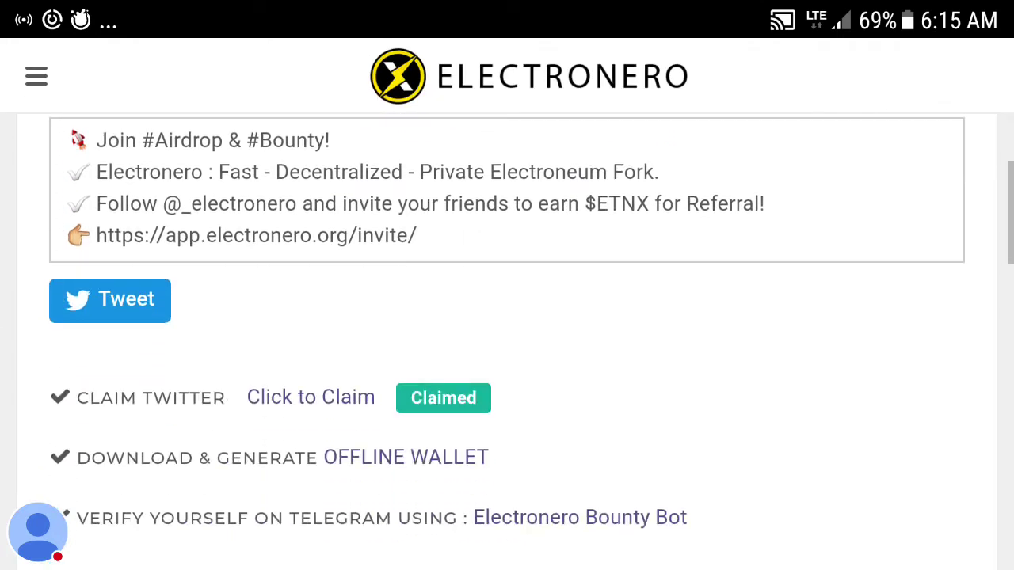
scroll("down", 3)
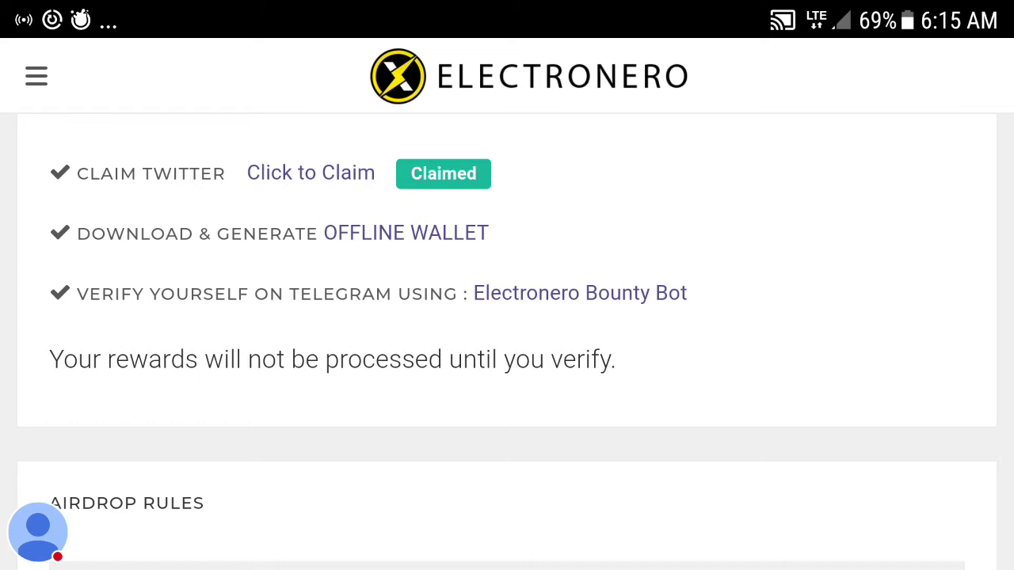
left_click(406, 232)
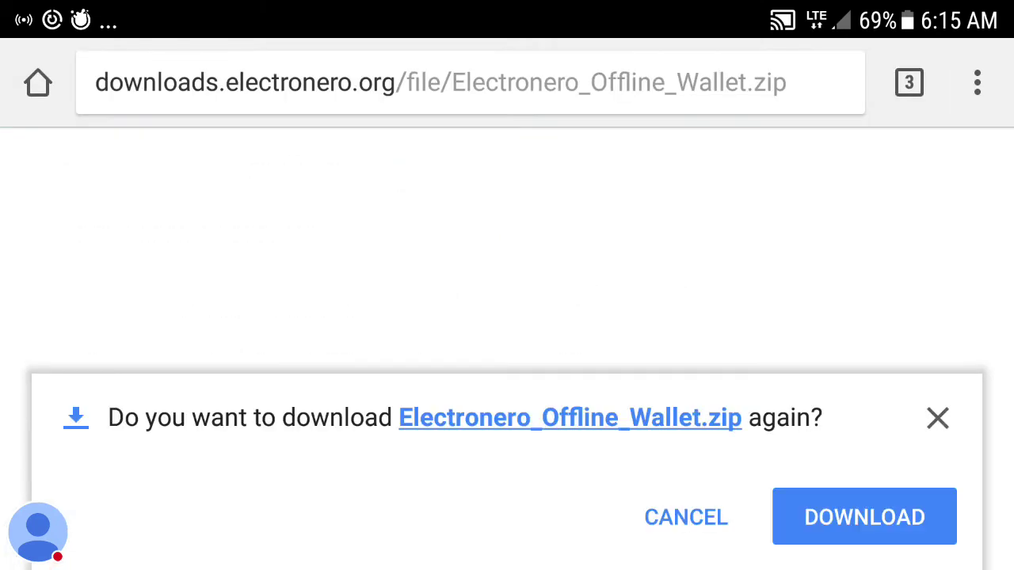
Confirm re-downloading the zip, saving Electronero_Offline_Wallet (1).zip
left_click(864, 516)
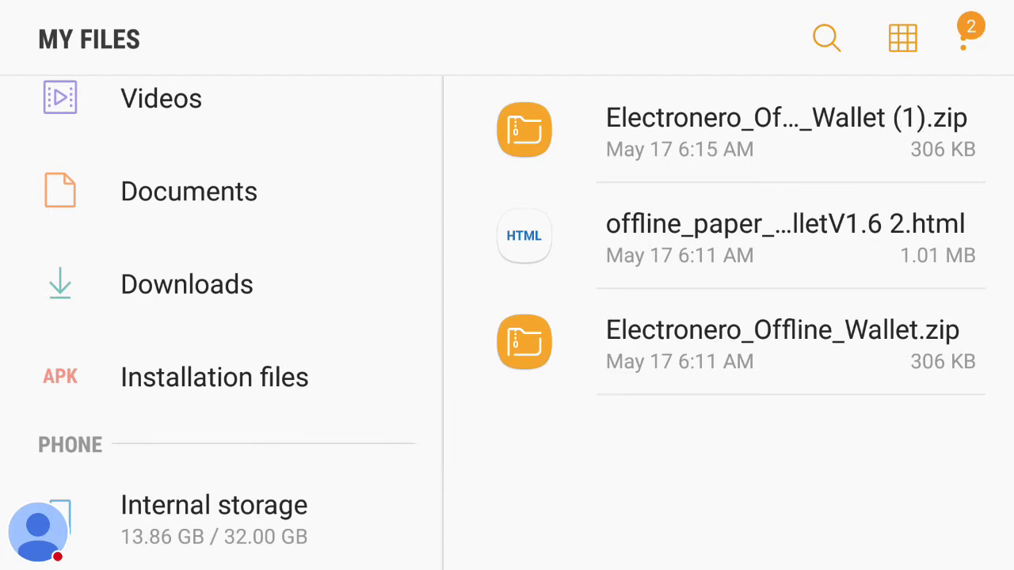
Unzip only the paper wallet HTML from Electronero_Offline_Wallet (1).zip and open it in Chrome
left_click(788, 129)
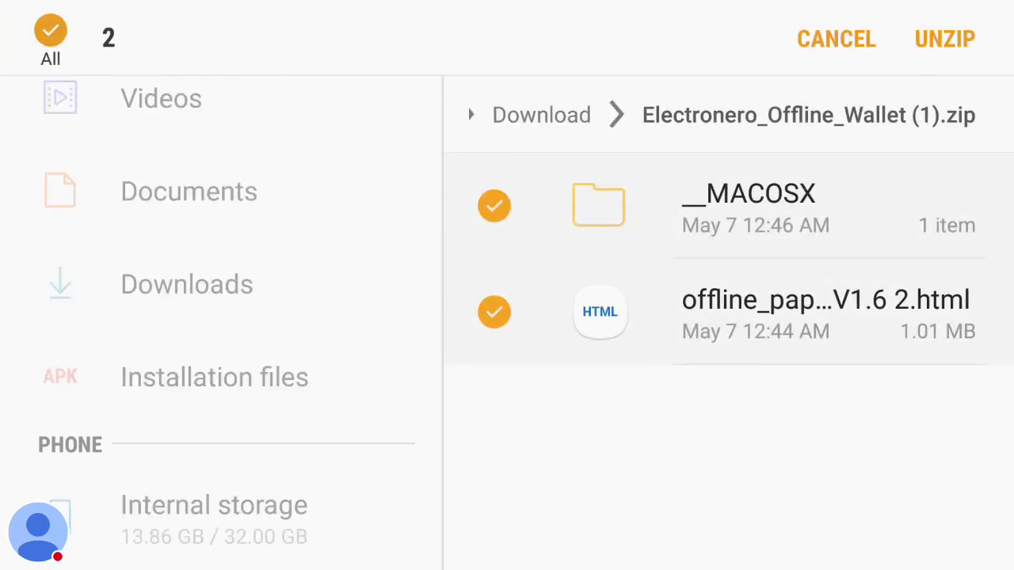
left_click(494, 311)
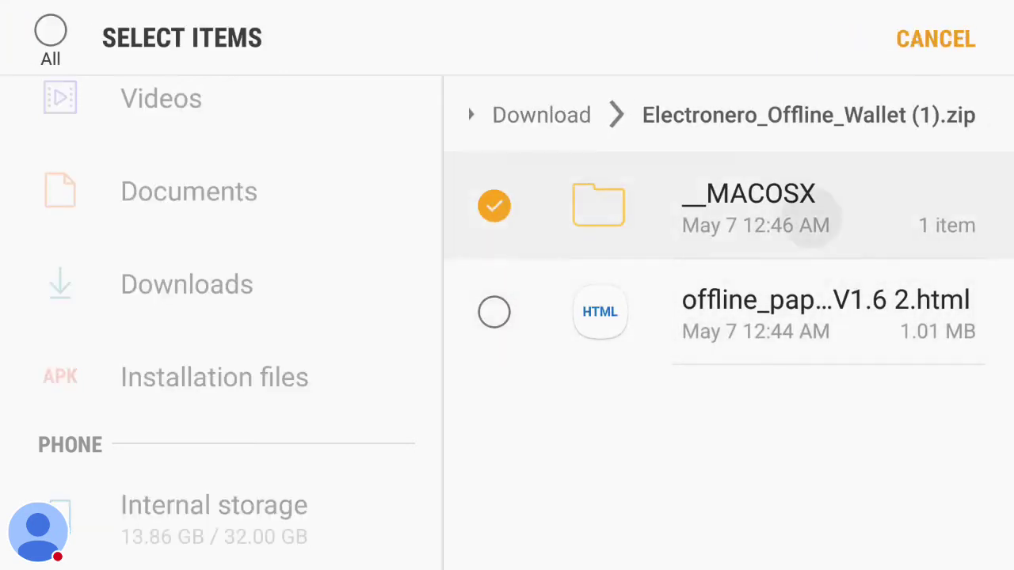
left_click(494, 311)
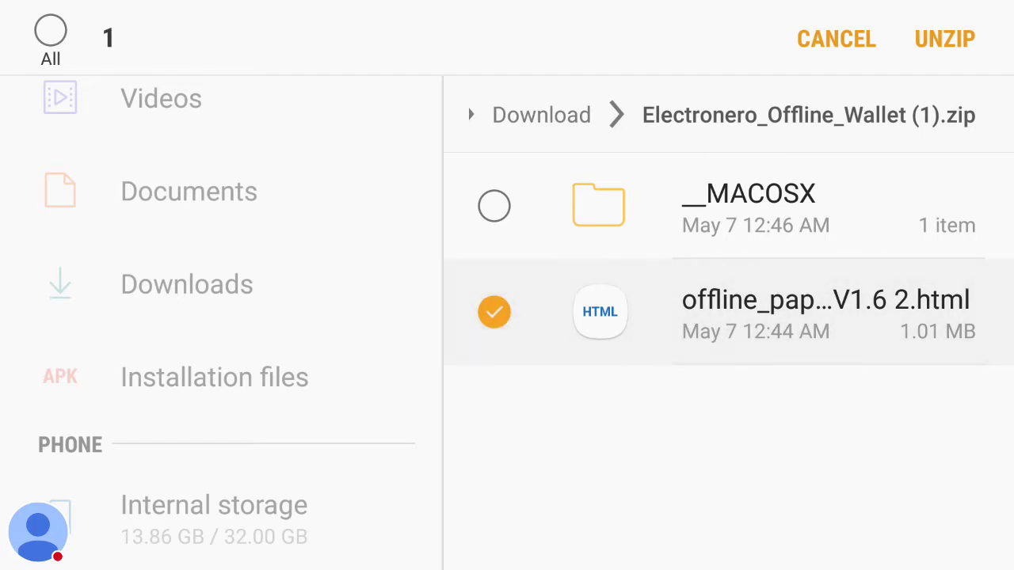
left_click(945, 38)
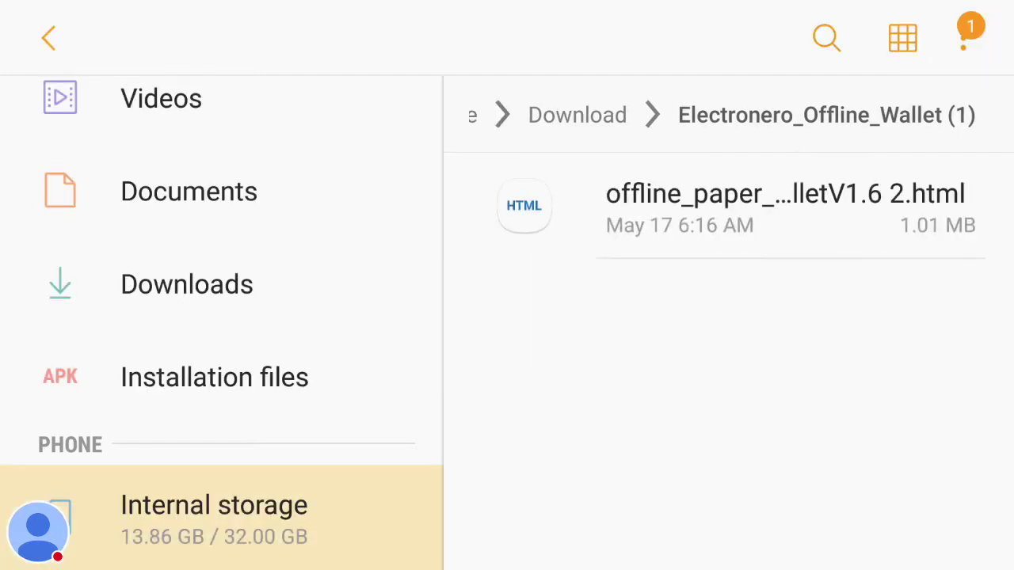
left_click(784, 193)
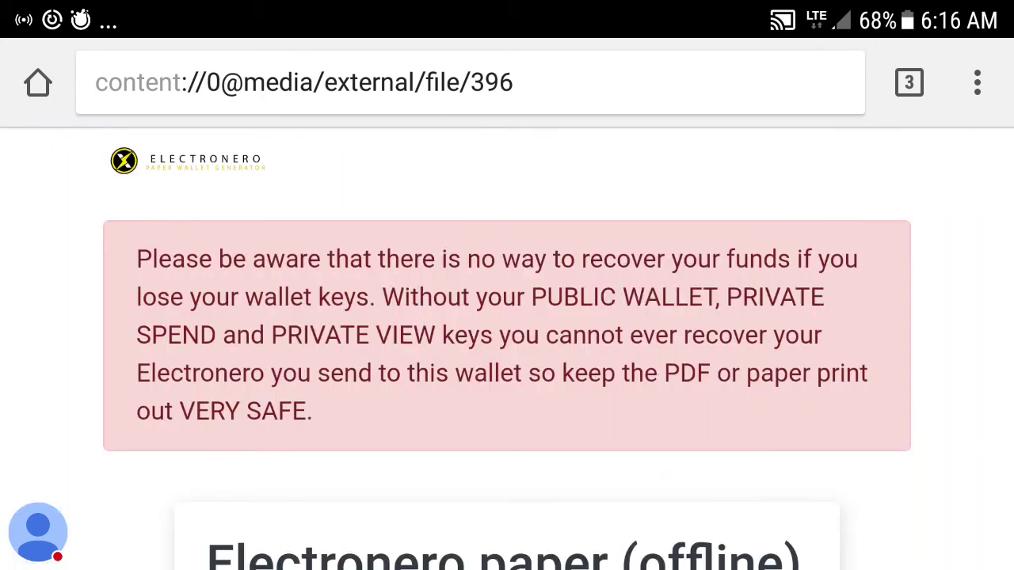
Scroll past the paper wallet safety warnings and tap Let's get started
scroll("down", 3)
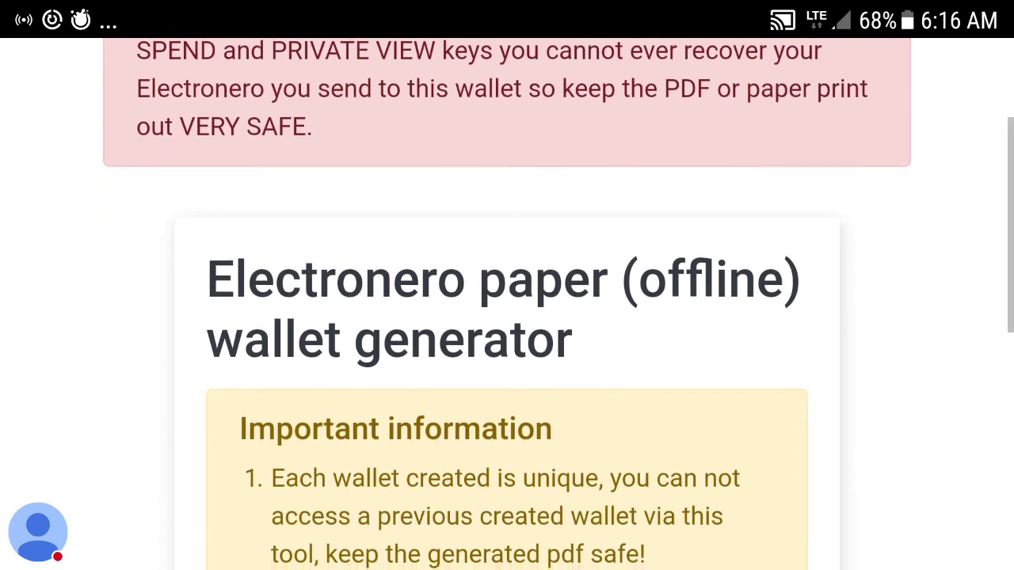
scroll("down", 3)
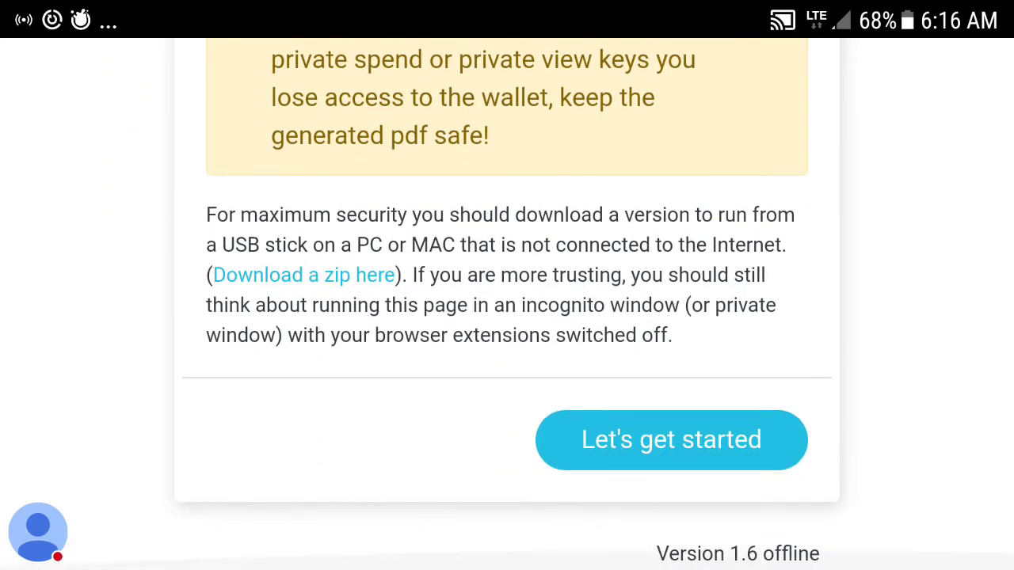
left_click(671, 439)
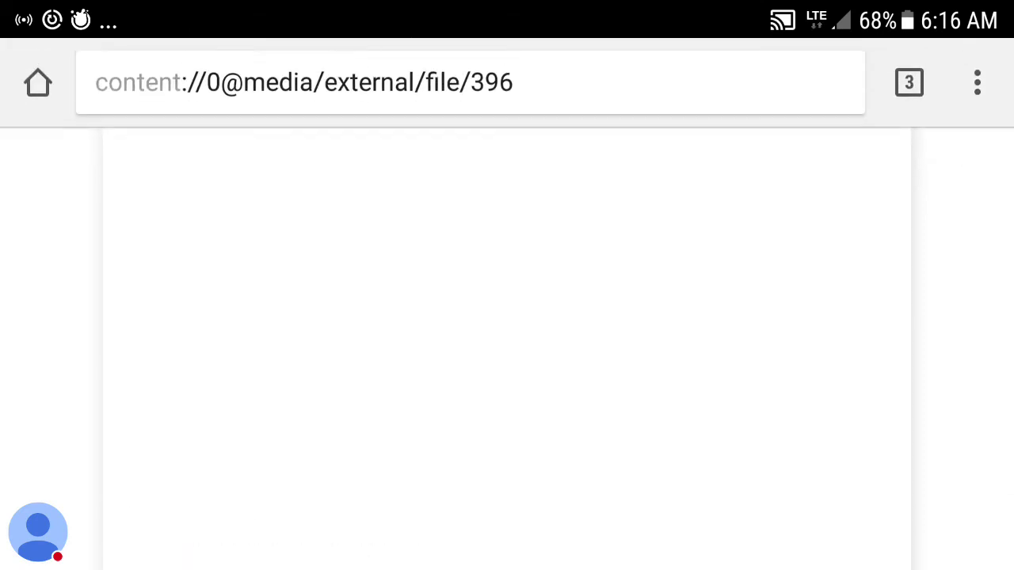
Fill the Randomness Progress bar, save the wallet as PDF and open it
scroll("down", 3)
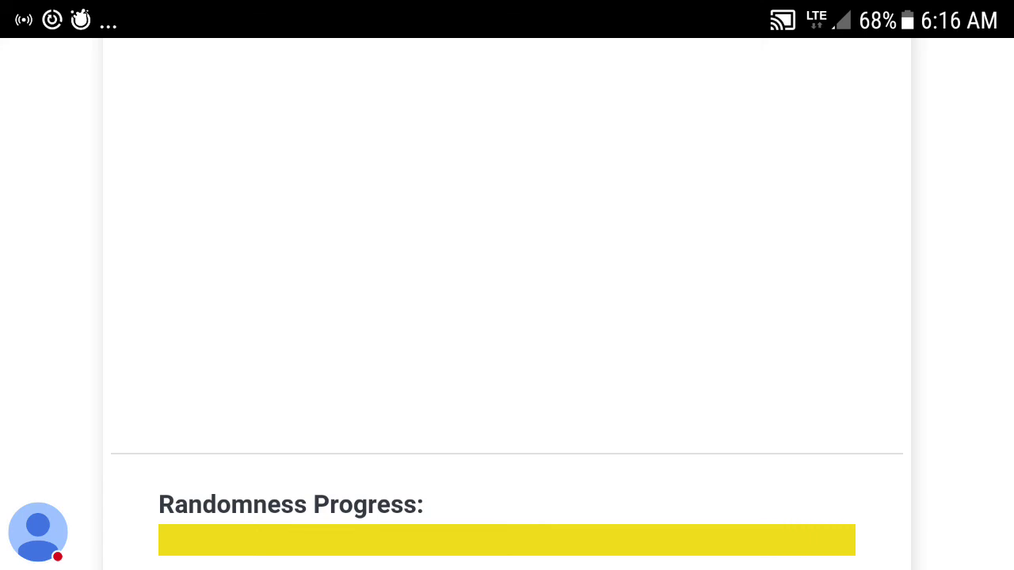
scroll("up", 3)
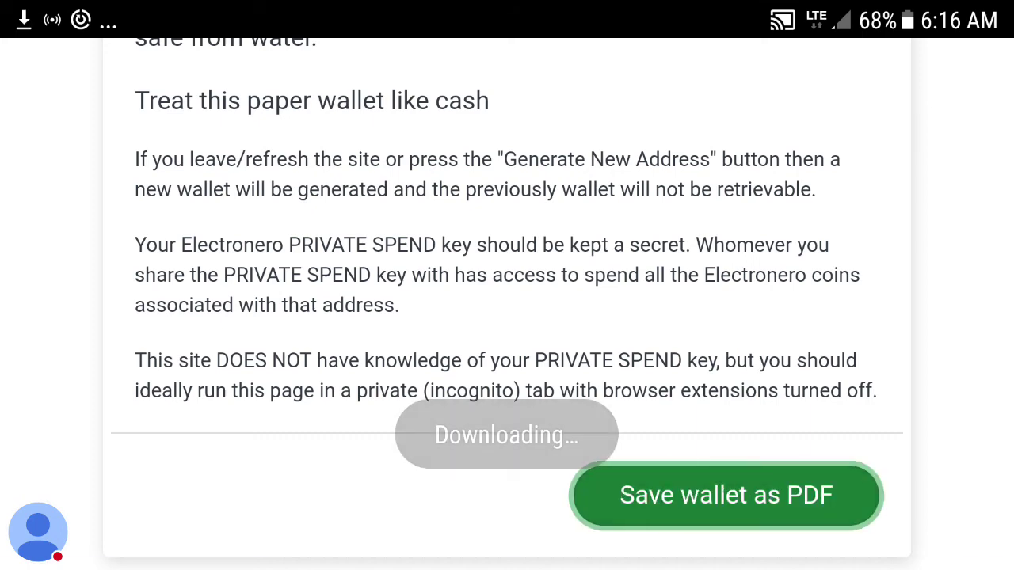
left_click(725, 495)
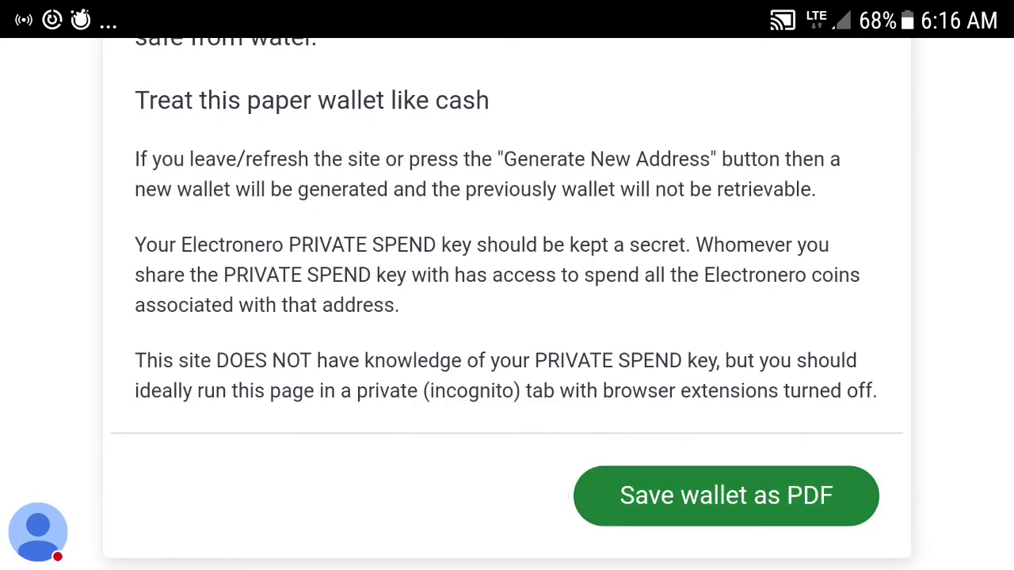
left_click(726, 496)
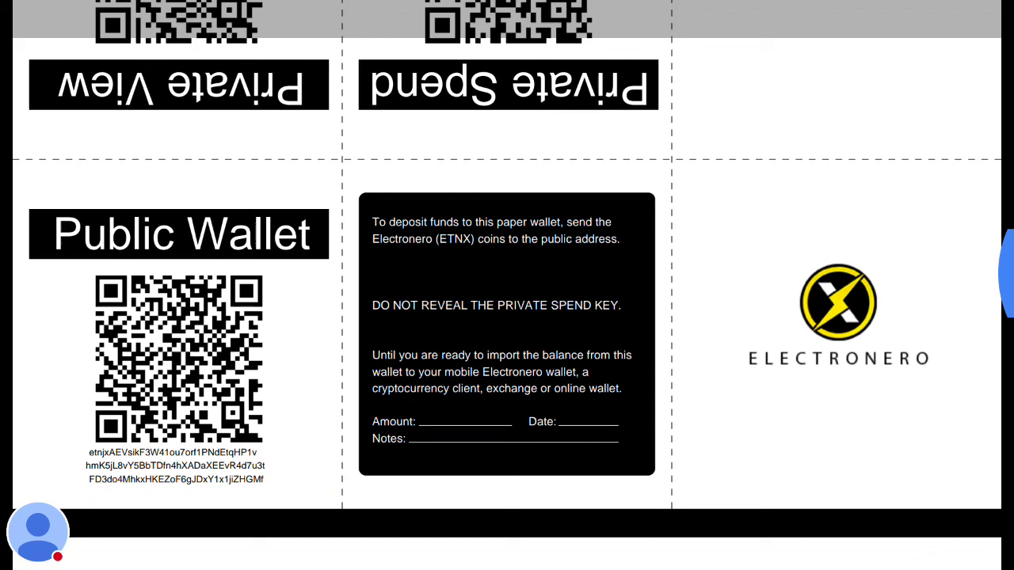
scroll("down", 3)
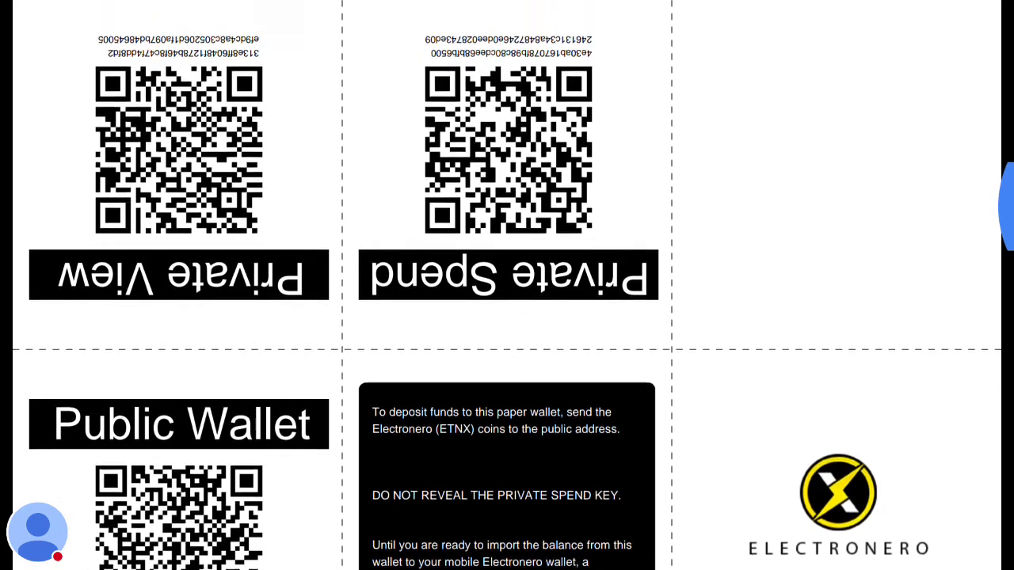
scroll("down", 3)
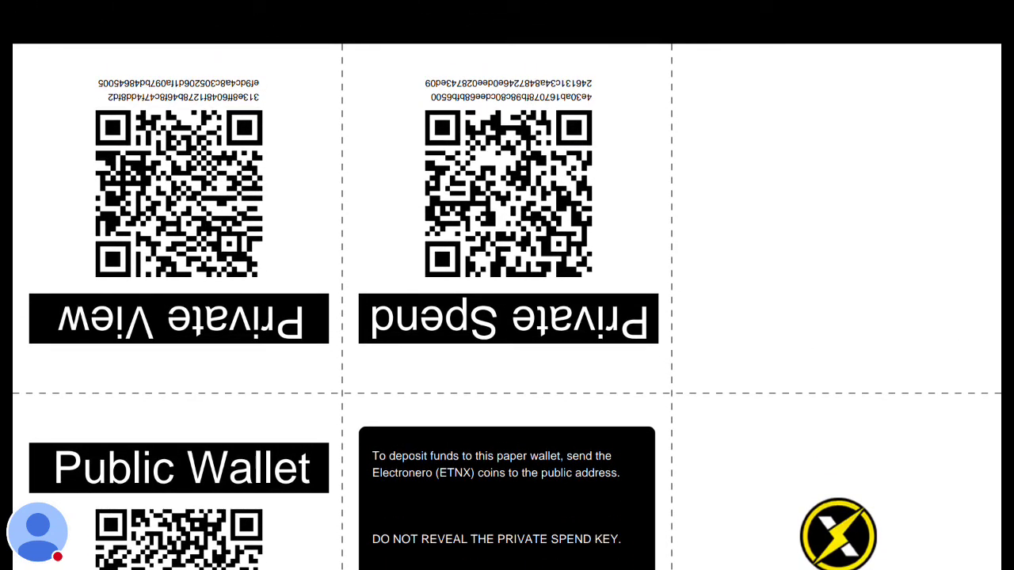